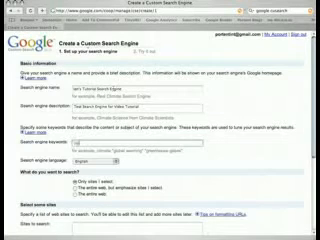
type("internet marketing\" \"web analytics\" \"marketing\"")
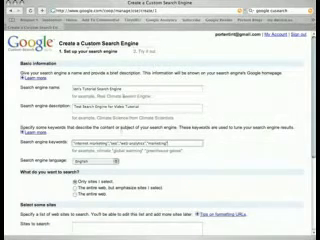
scroll("down", 3)
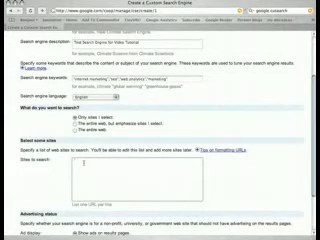
type("www.portentinteractive.com")
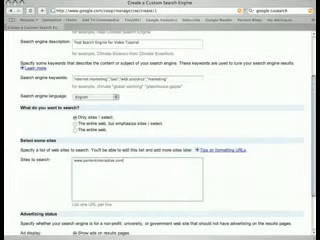
scroll("down", 3)
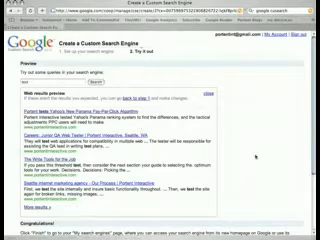
Scroll through the 'test' preview results from portentinteractive.com.
scroll("down", 3)
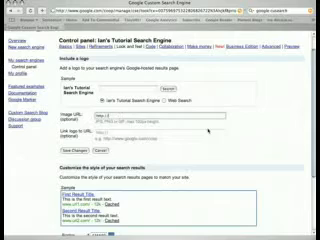
Scroll down and back up through the Look and feel logo and colour options.
scroll("down", 3)
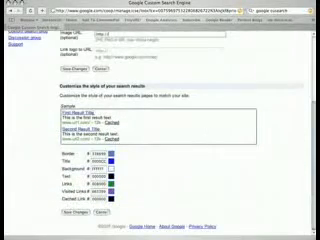
scroll("up", 3)
type("www.conversationmarketing.com/images/logo.gif")
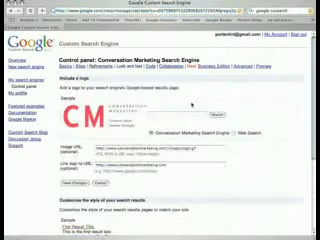
Scroll down the Look and feel tab to the logo Image URL and link settings.
scroll("down", 3)
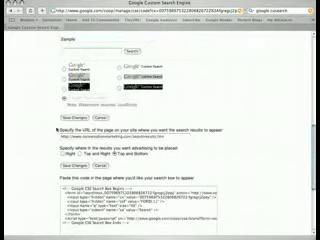
Scroll through the Code tab's results page URL, ad placement and search box code.
scroll("down", 3)
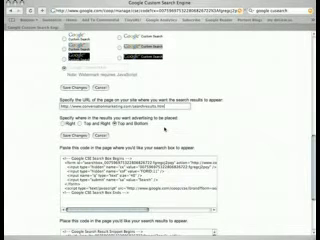
scroll("down", 3)
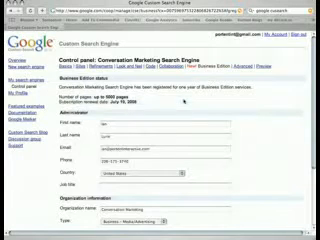
Scroll through the Business Edition subscription status and administrator details.
scroll("down", 3)
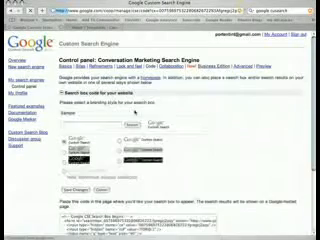
Check the search box on conversationmarketing.com, then return to the engine's code page.
scroll("down", 3)
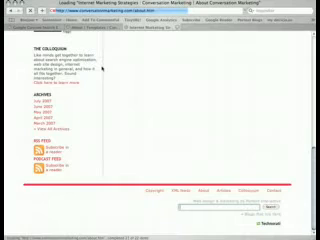
left_click(160, 8)
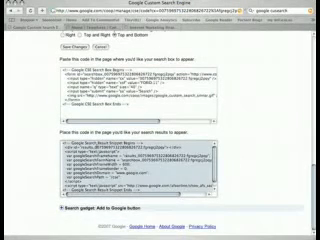